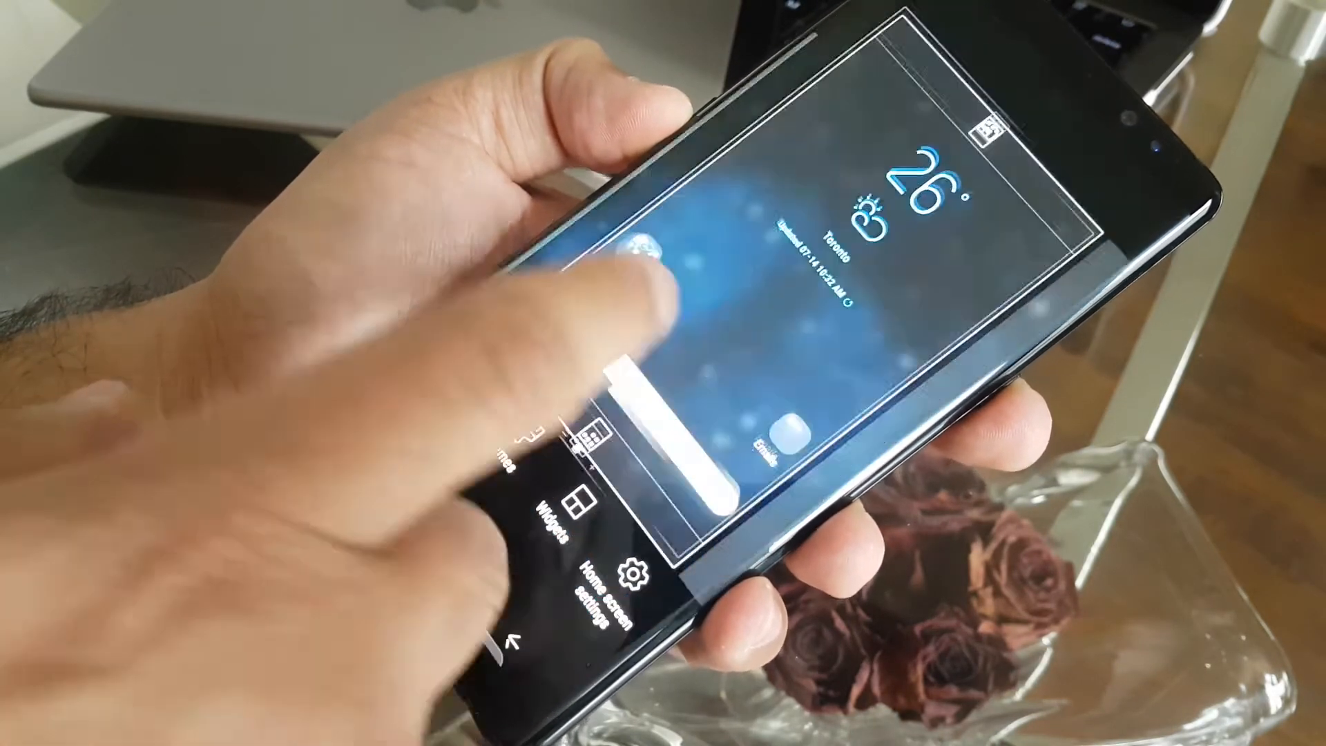
Switch off Portrait mode only in Home screen settings and return to the home screen.
{"action": "left_click", "coordinate": [605, 575]}
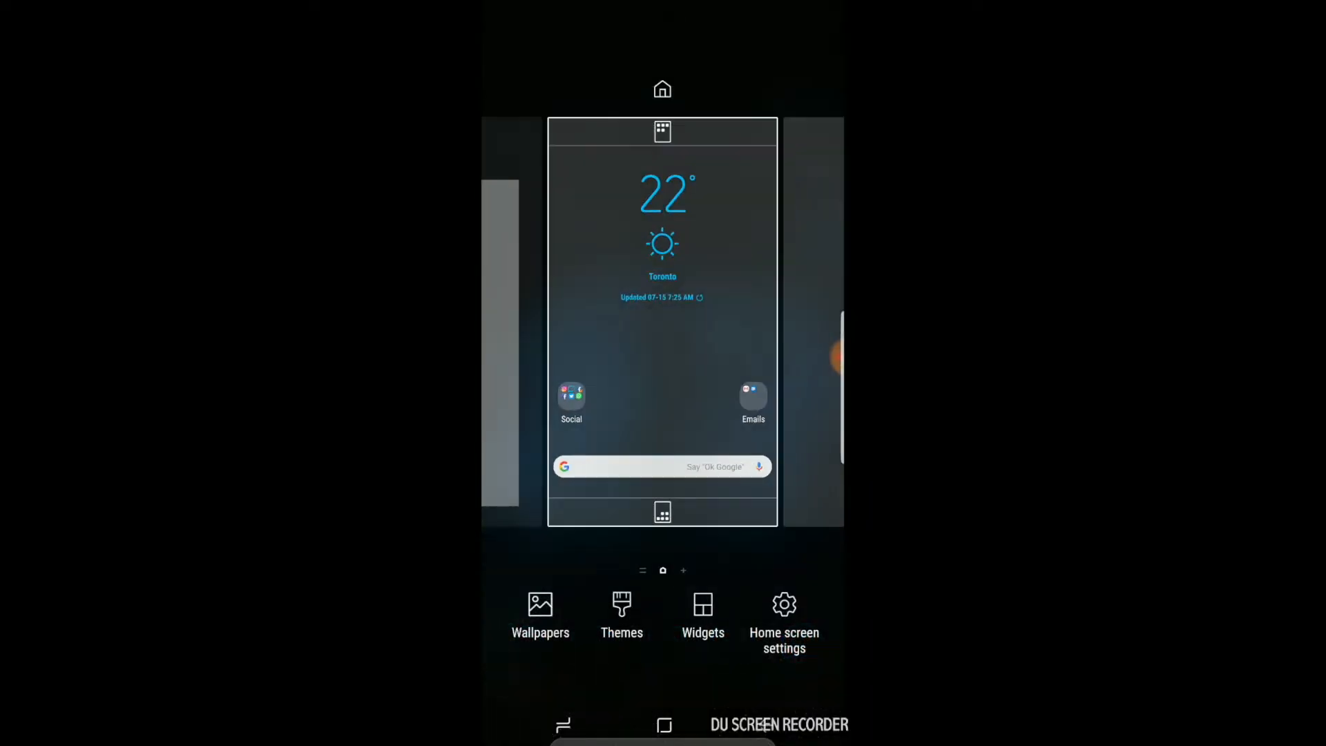
{"action": "left_click", "coordinate": [784, 616]}
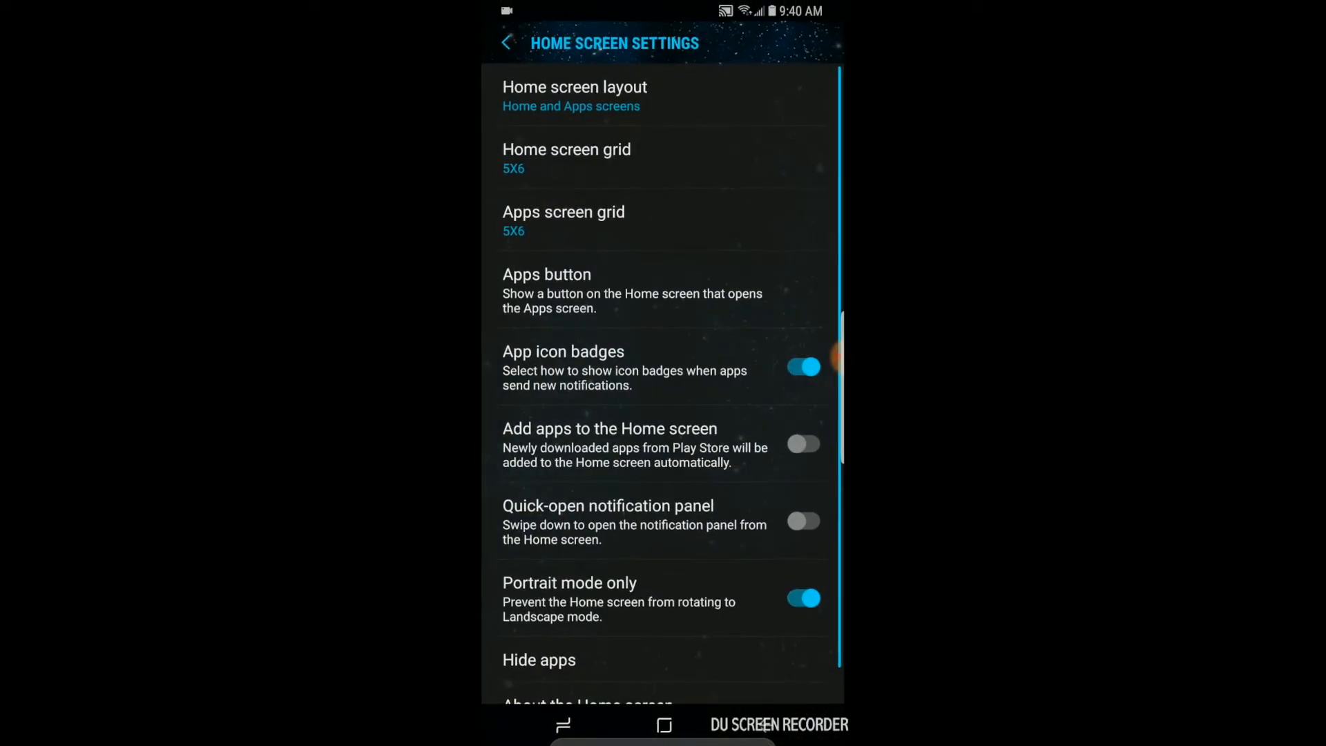
{"action": "left_click", "coordinate": [801, 598]}
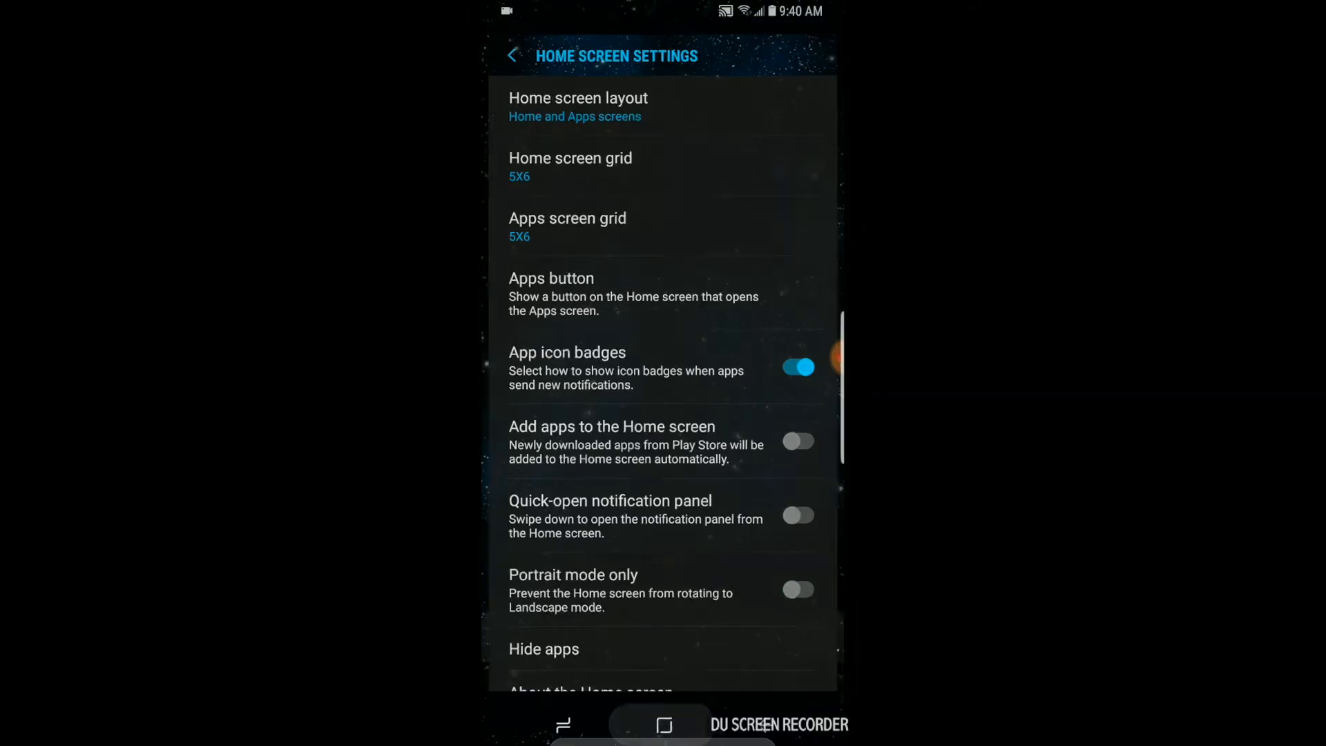
{"action": "left_click", "coordinate": [514, 55]}
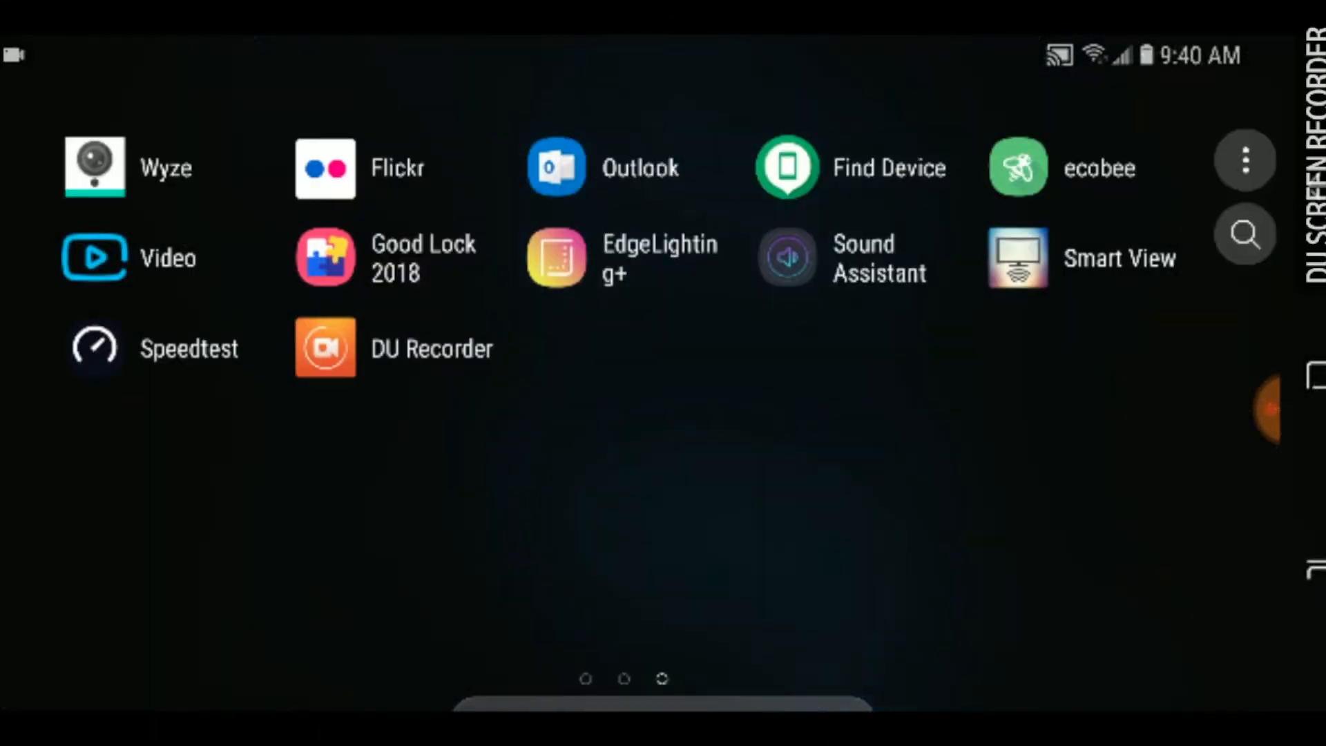
Swipe through the landscape Apps pages, then pull down the notification panel.
{"action": "scroll", "scroll_direction": "right", "scroll_amount": 3}
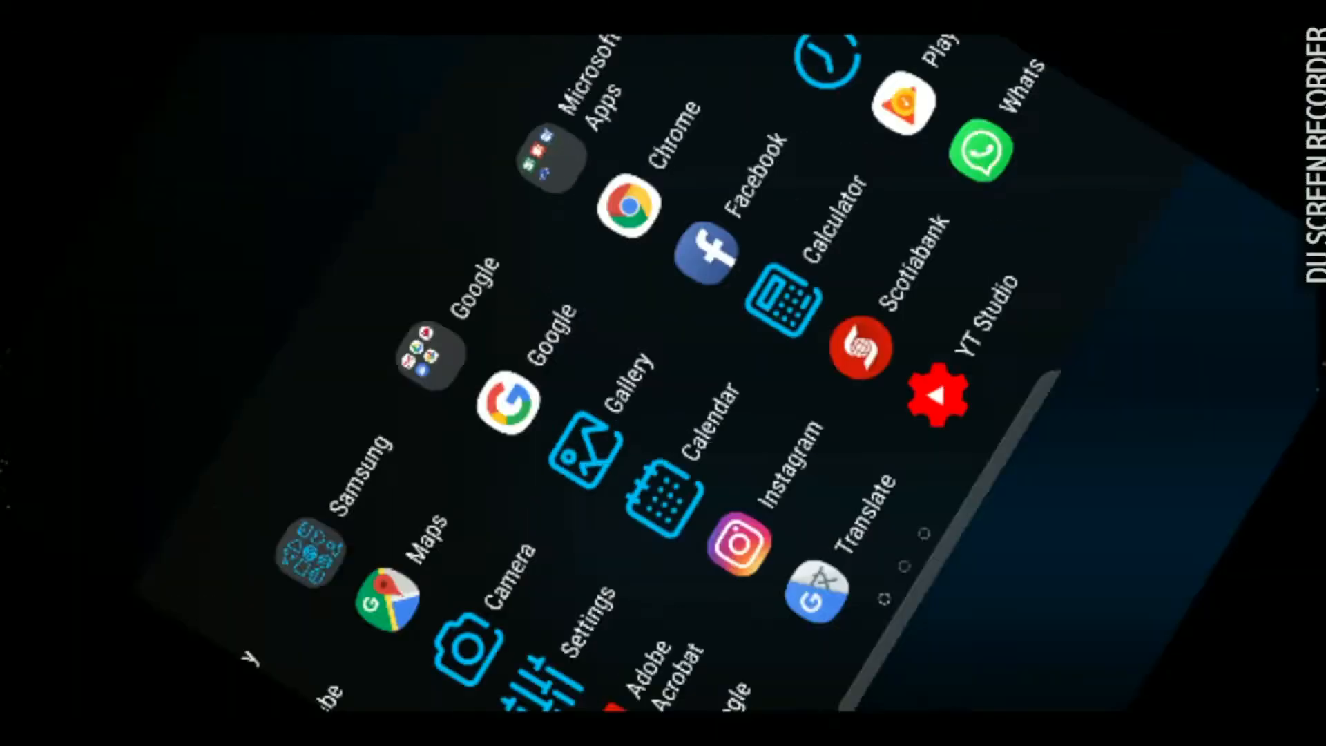
{"action": "scroll", "scroll_direction": "down", "scroll_amount": 3}
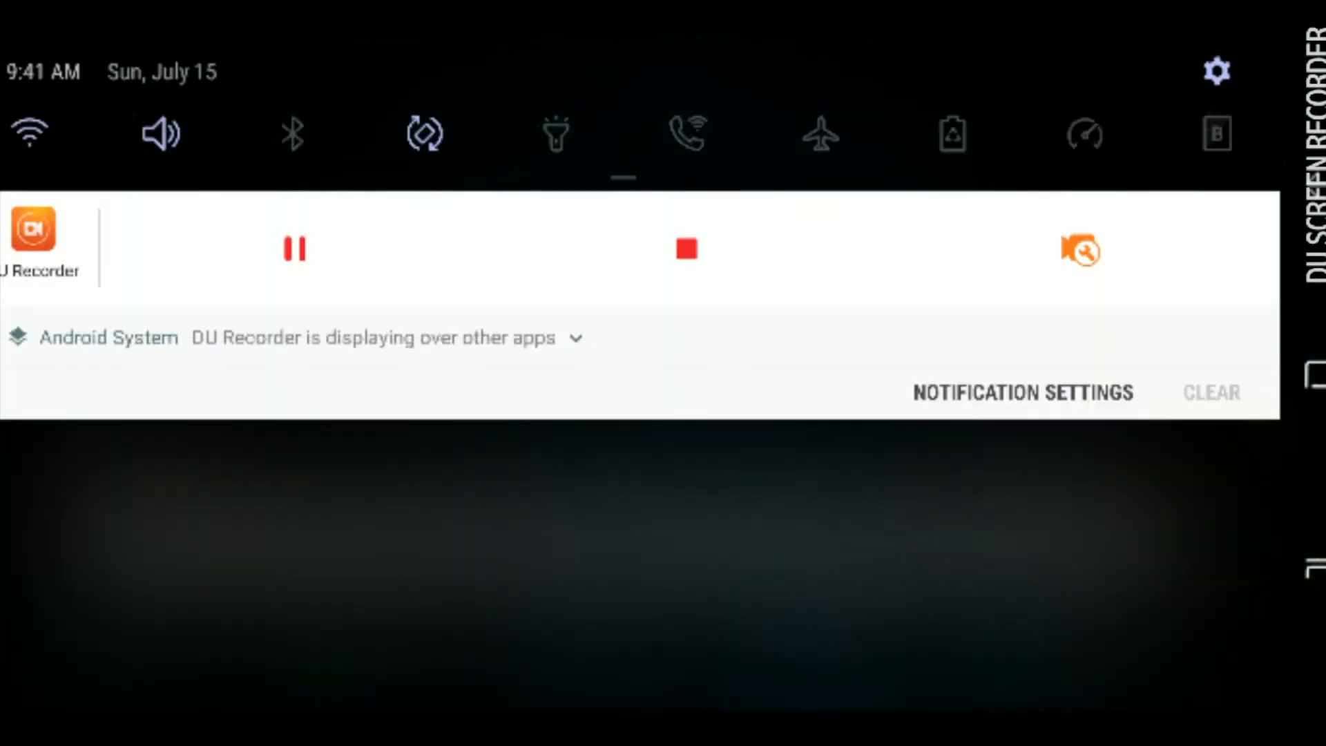
Expand the full quick settings and drag the brightness slider higher.
{"action": "left_click", "coordinate": [577, 337]}
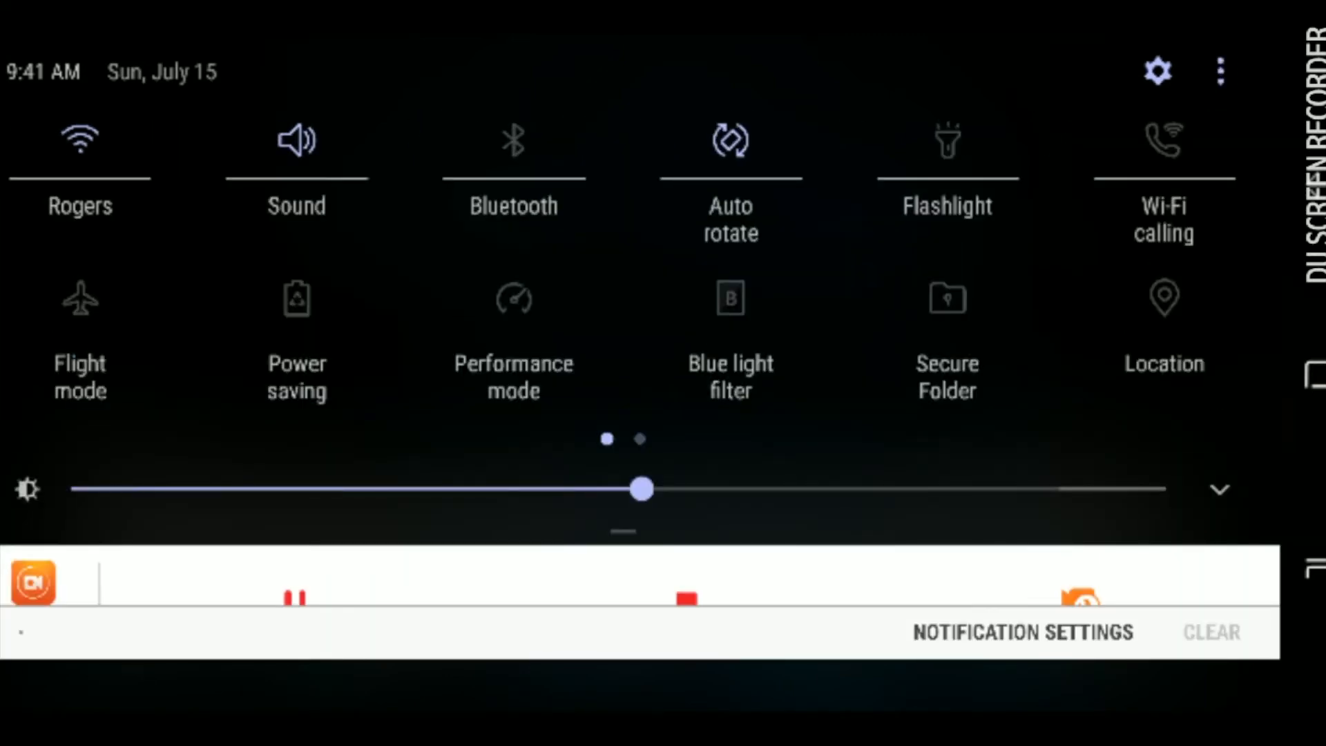
{"action": "left_click_drag", "start_coordinate": [641, 489], "coordinate": [944, 489]}
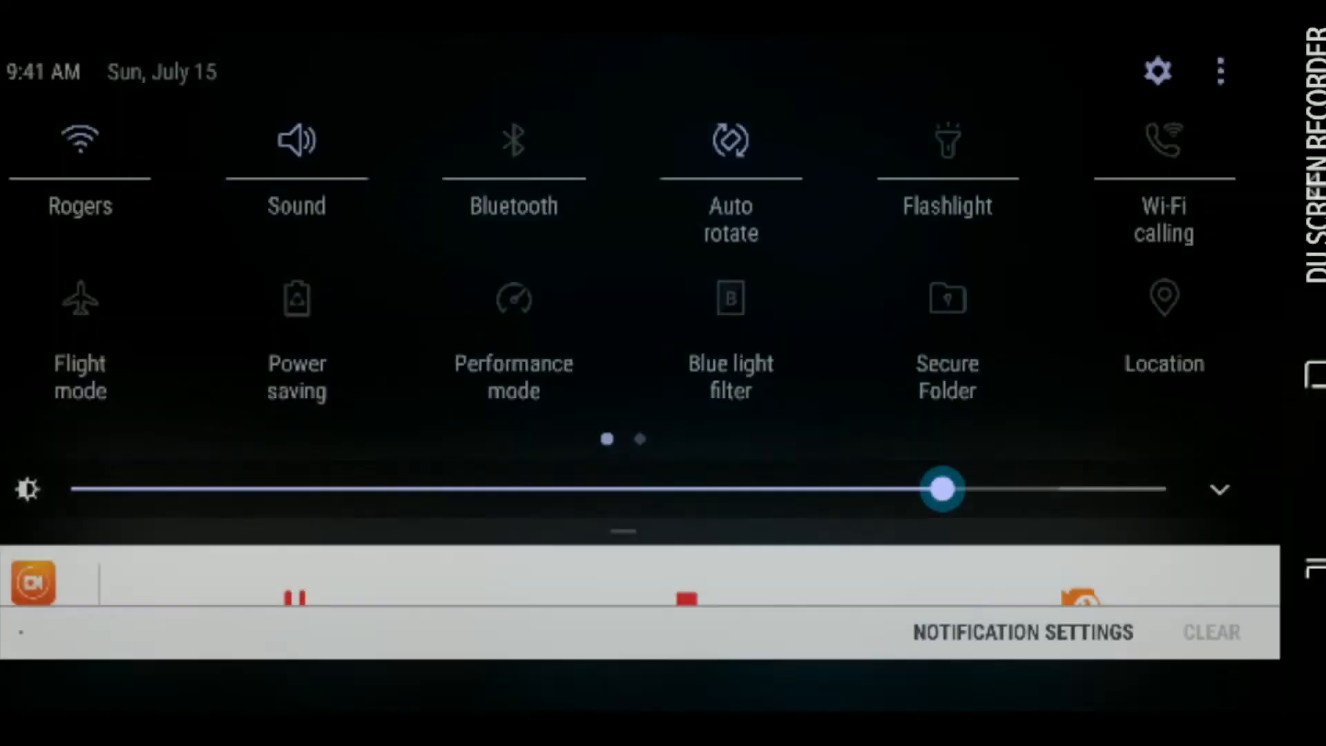
{"action": "left_click_drag", "start_coordinate": [944, 489], "coordinate": [925, 489]}
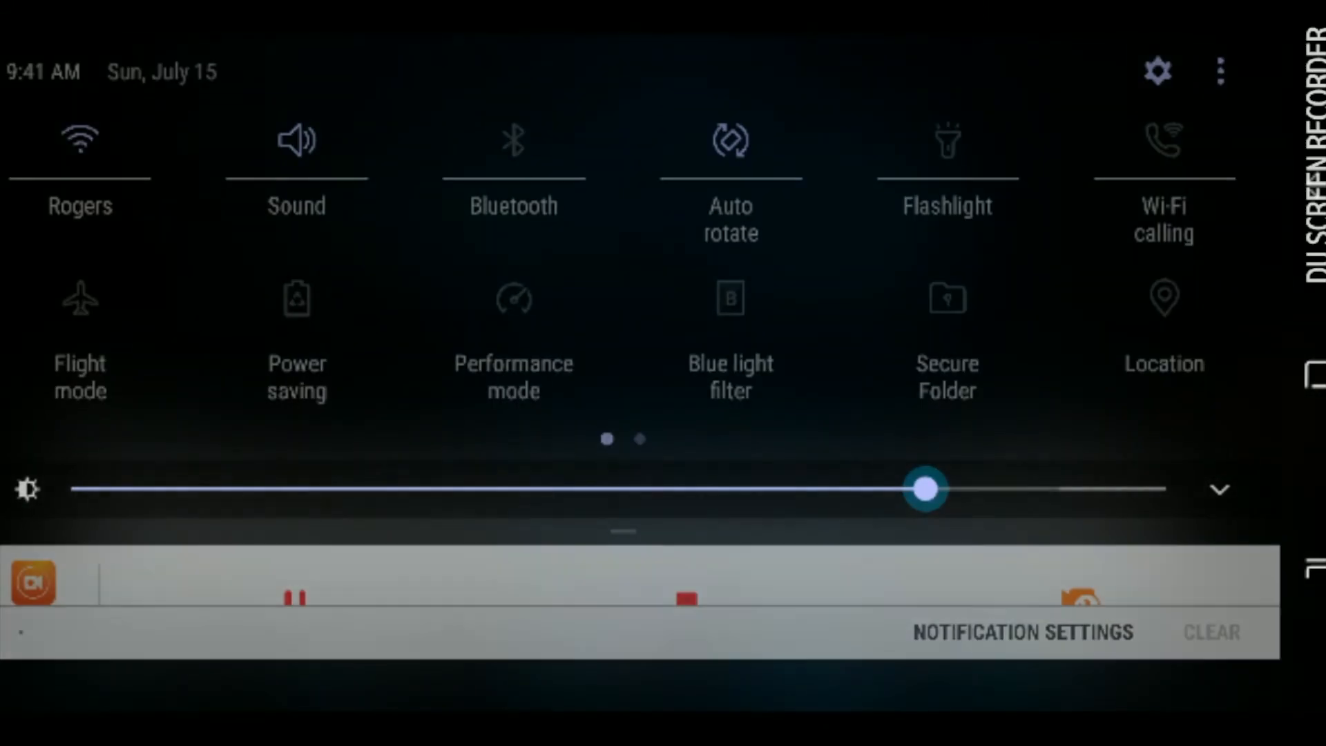